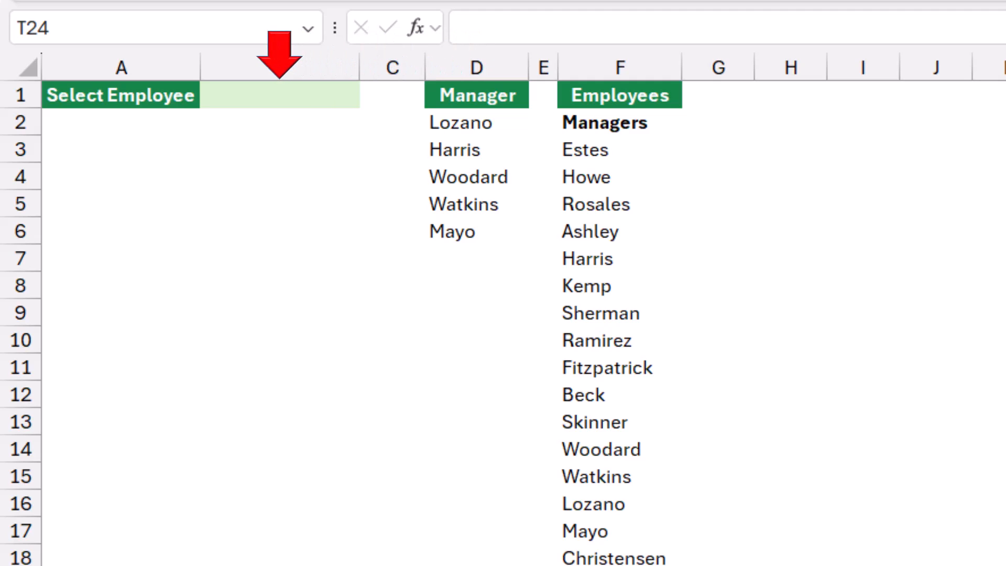
- Demo B1's finished drop-down by picking Rosales, Harris, then Managers
click(279, 95)
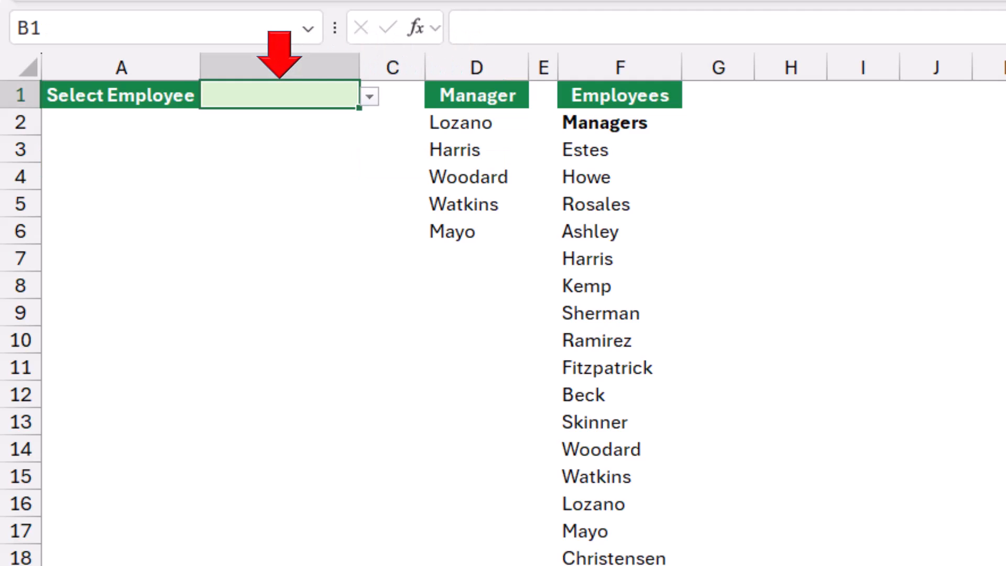
click(369, 96)
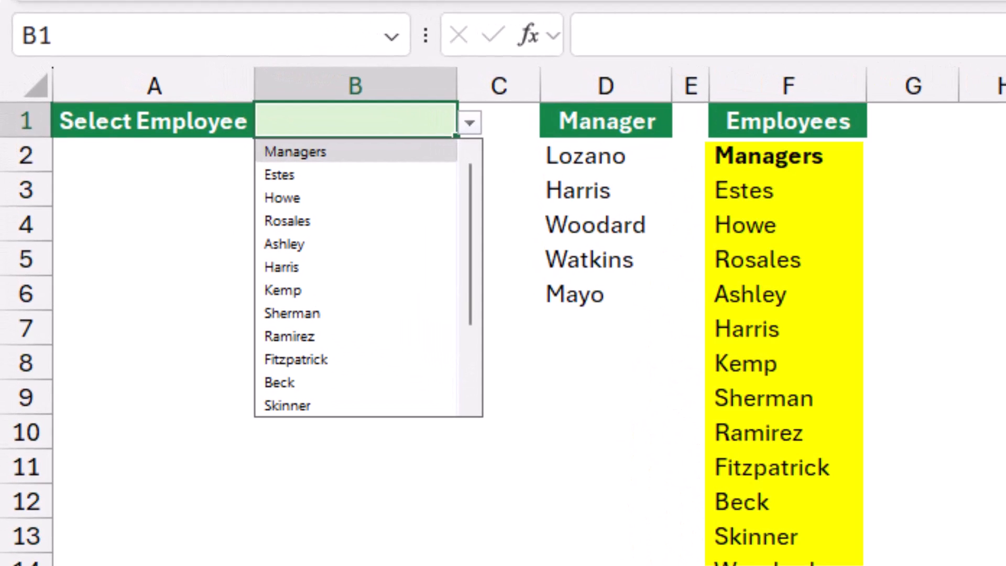
click(288, 220)
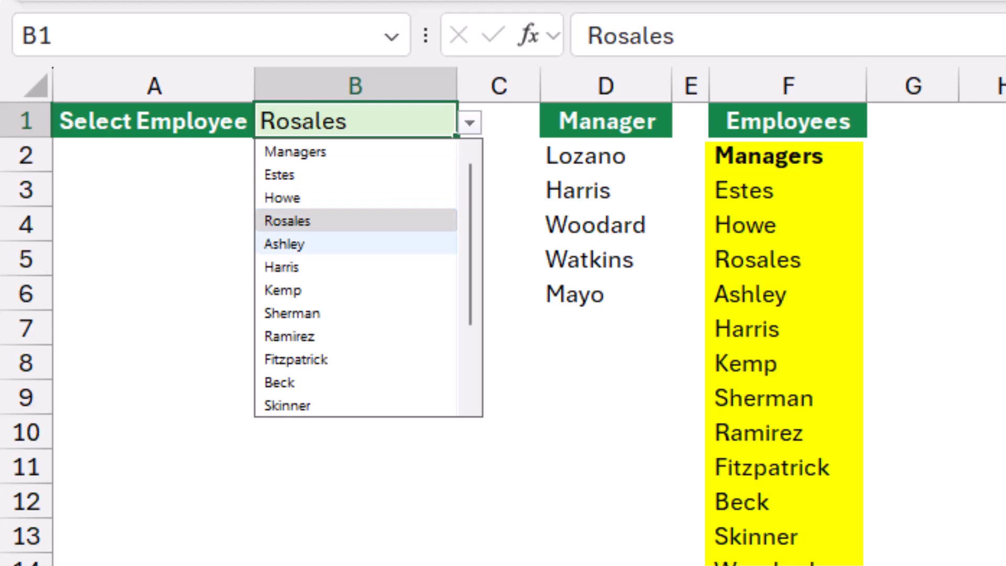
click(280, 267)
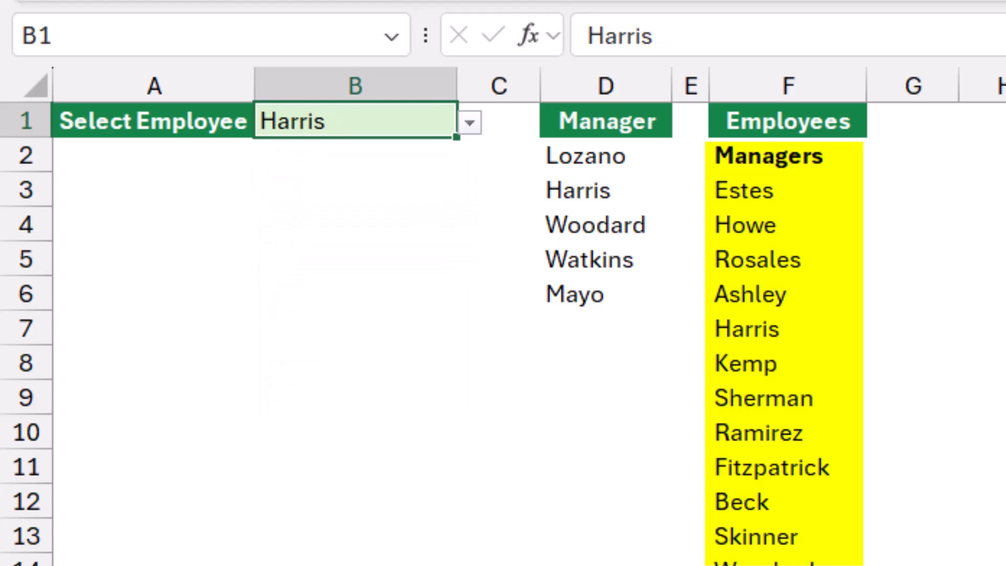
click(469, 121)
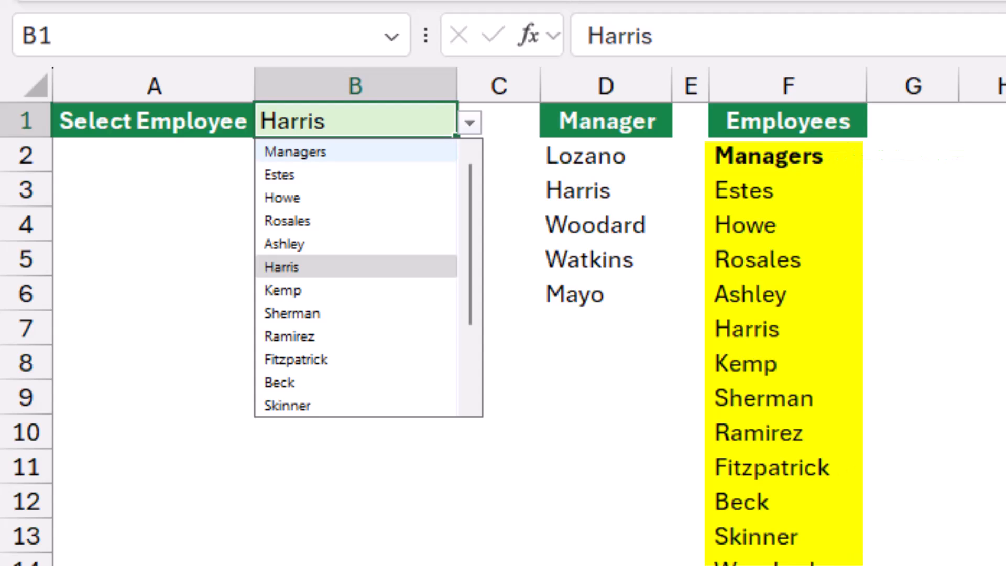
click(294, 151)
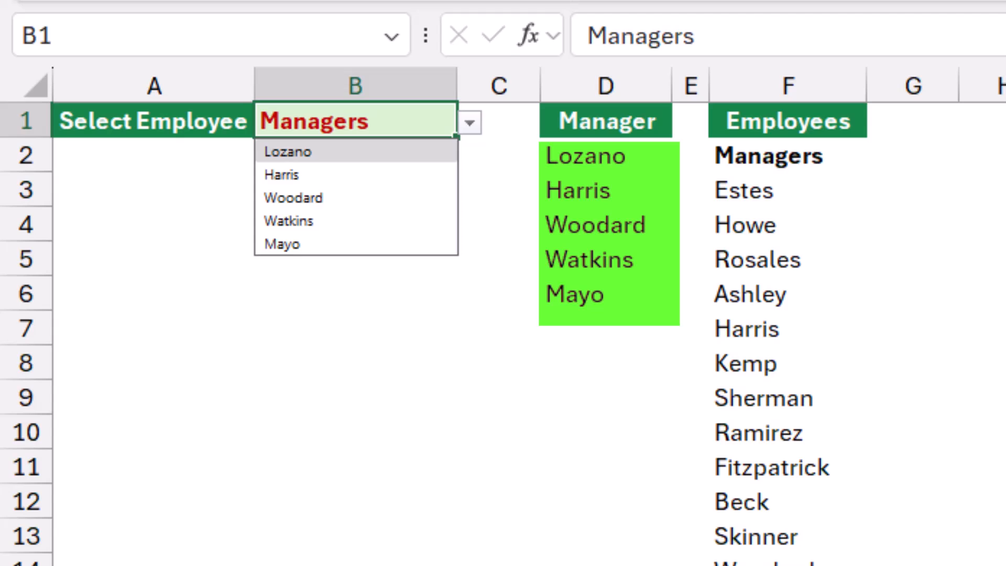
mouse_move(292, 198)
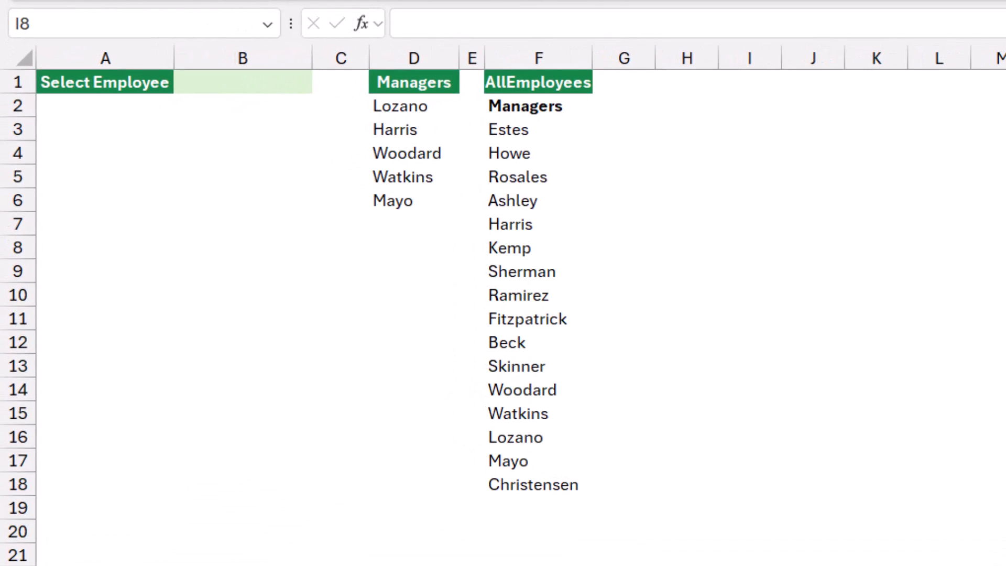
- Name the D1:D6 list 'Managers' from its top-row header
click(749, 246)
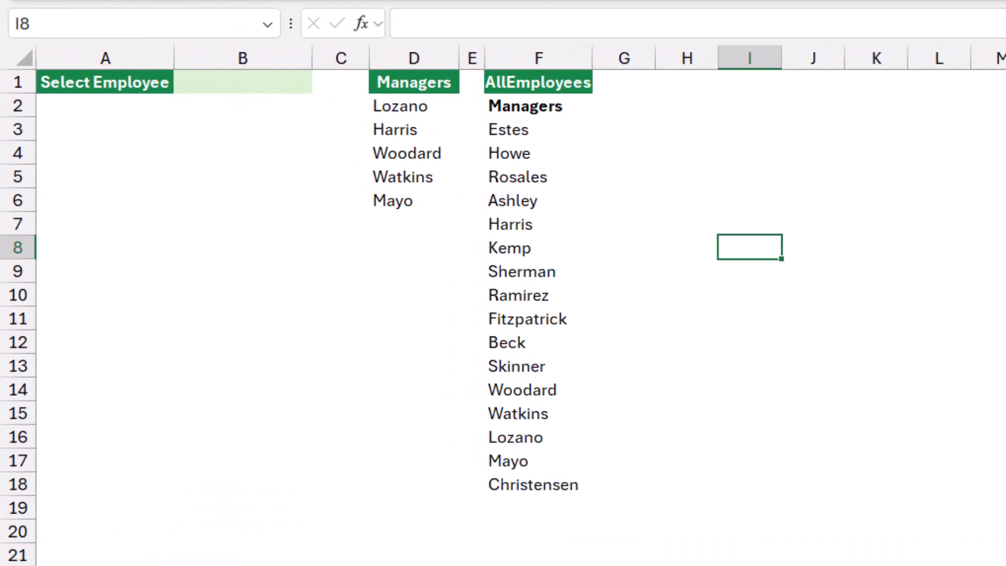
drag(413, 82, 414, 200)
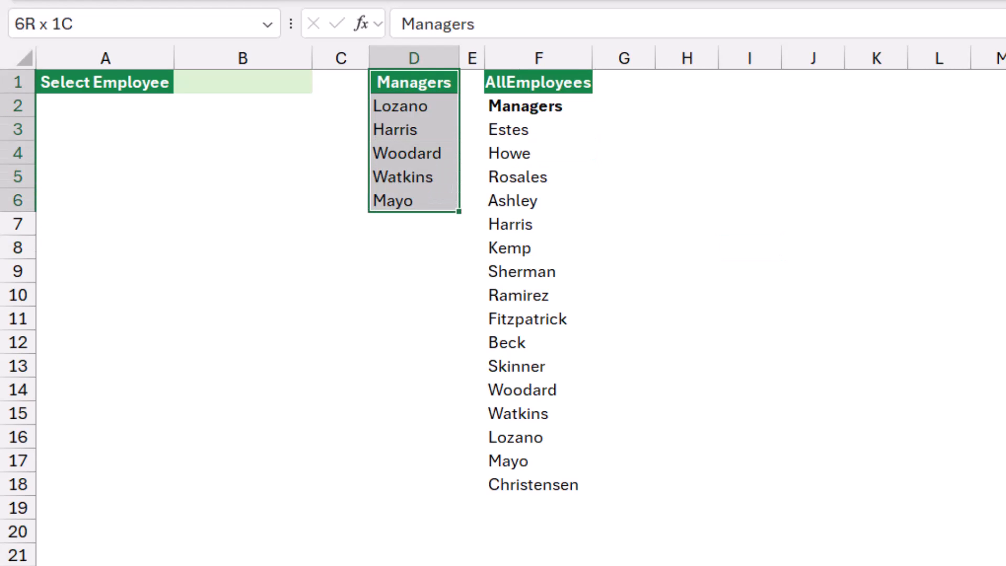
key(ctrl+shift+f3)
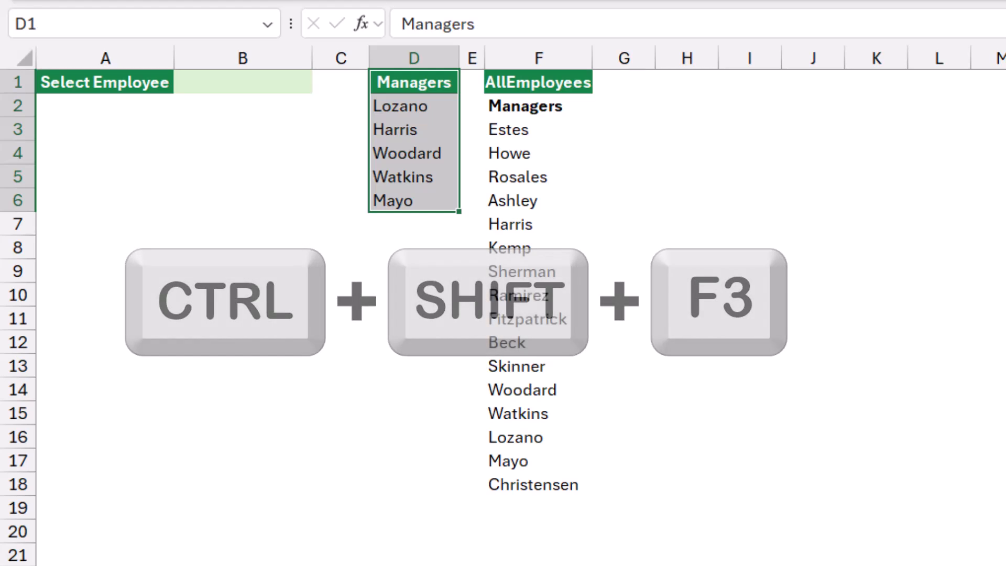
key(ctrl+shift+f3)
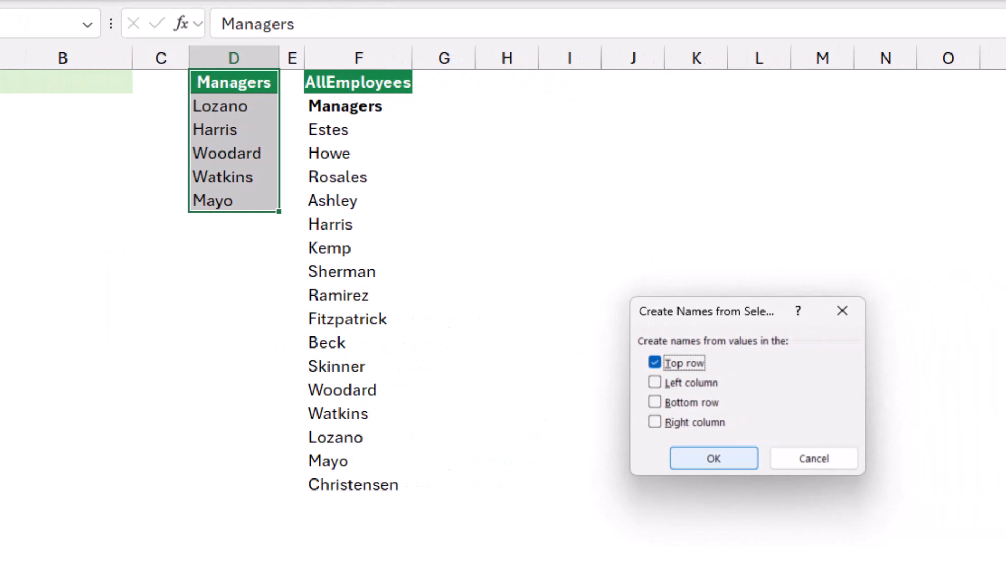
click(712, 458)
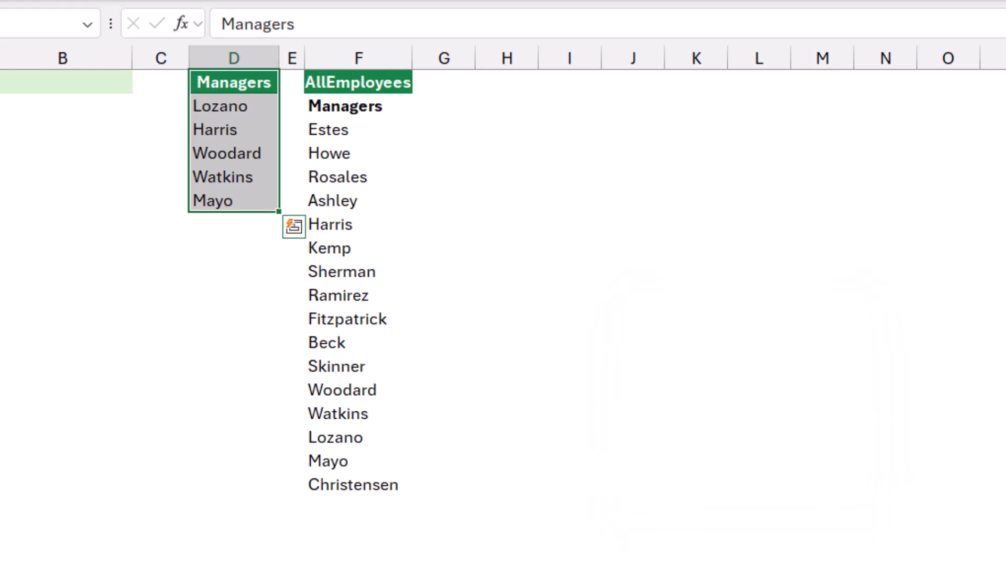
- Name the F1:F18 list 'AllEmployees' from its top-row header
click(358, 82)
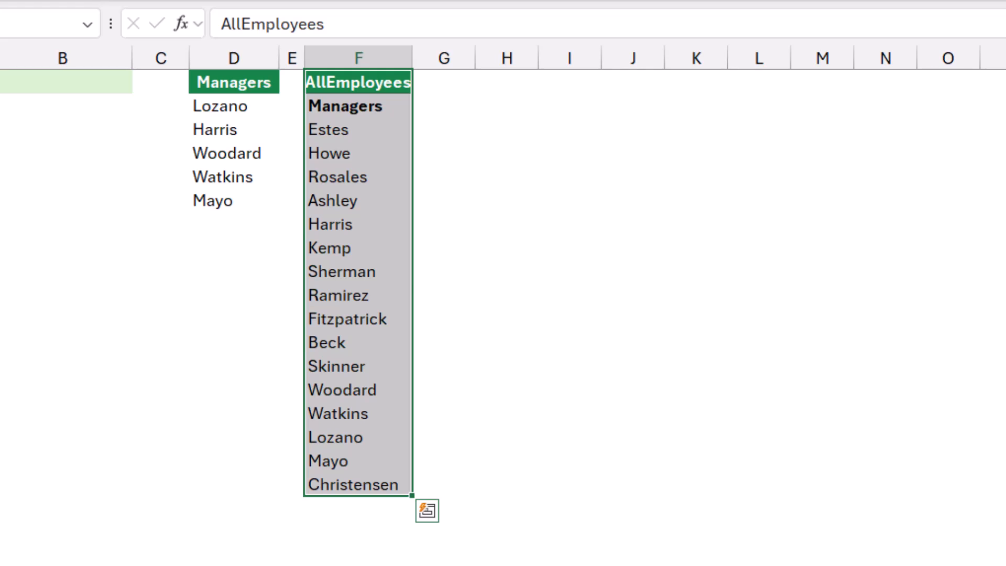
key(ctrl+shift+f3)
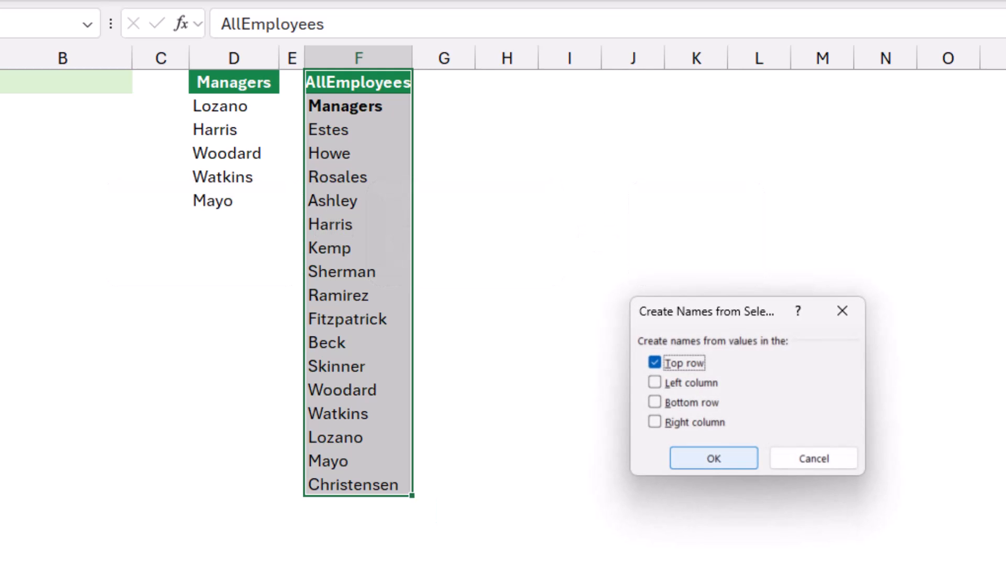
click(712, 457)
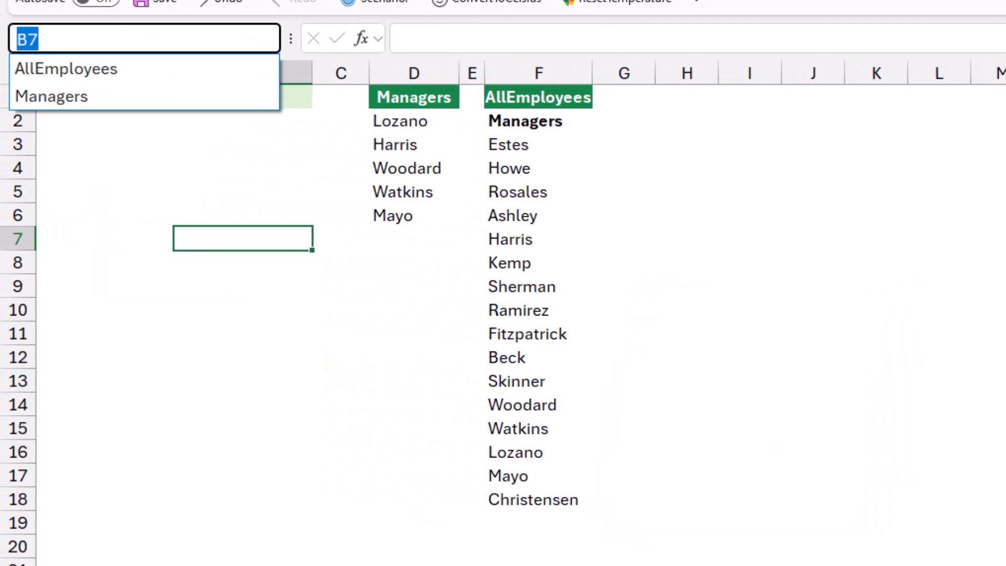
click(65, 68)
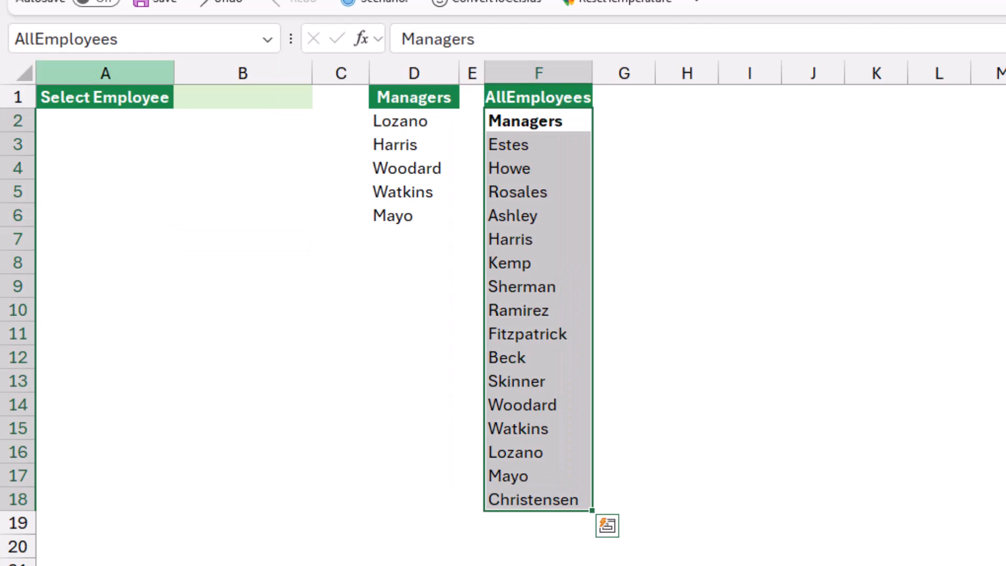
mouse_move(141, 38)
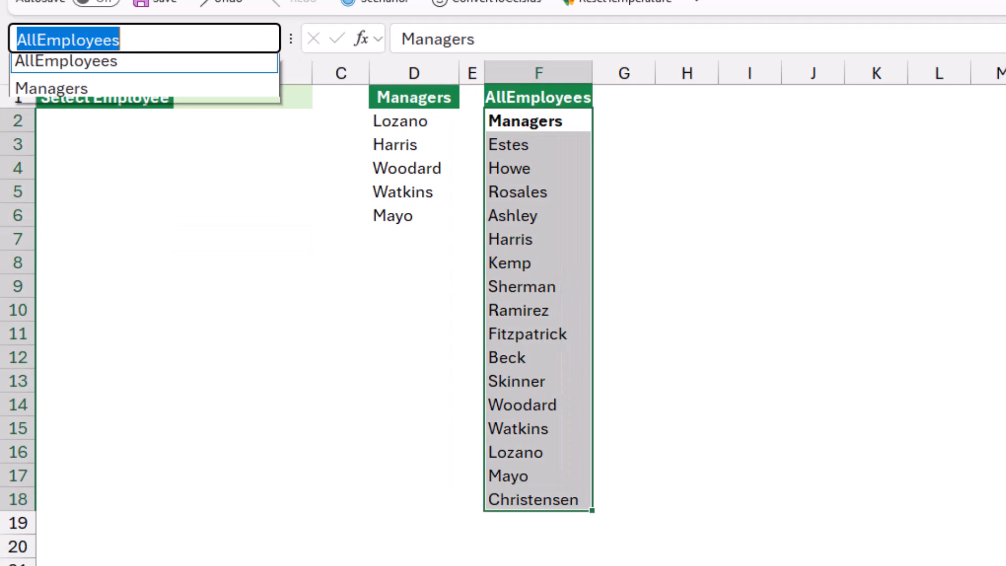
click(51, 89)
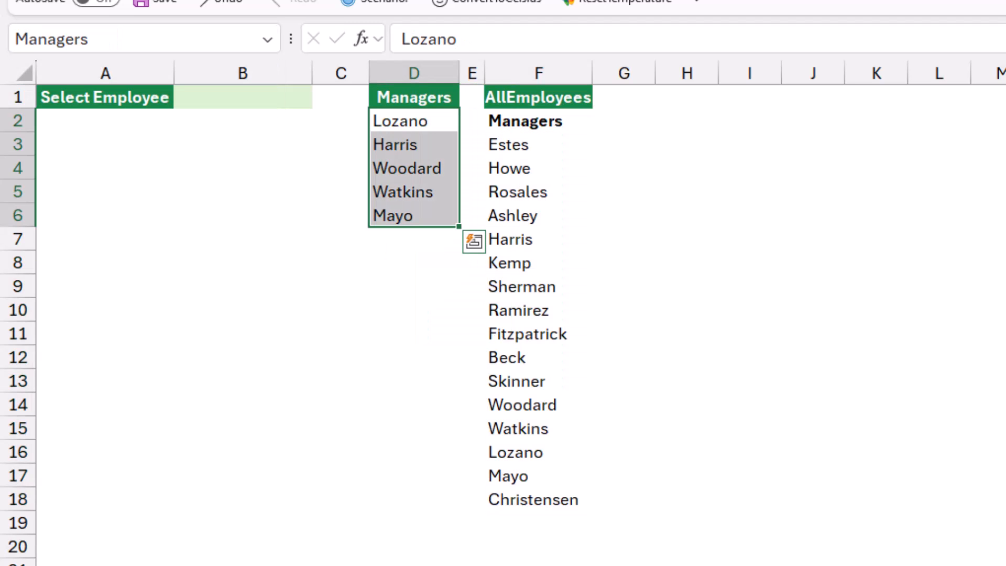
click(105, 168)
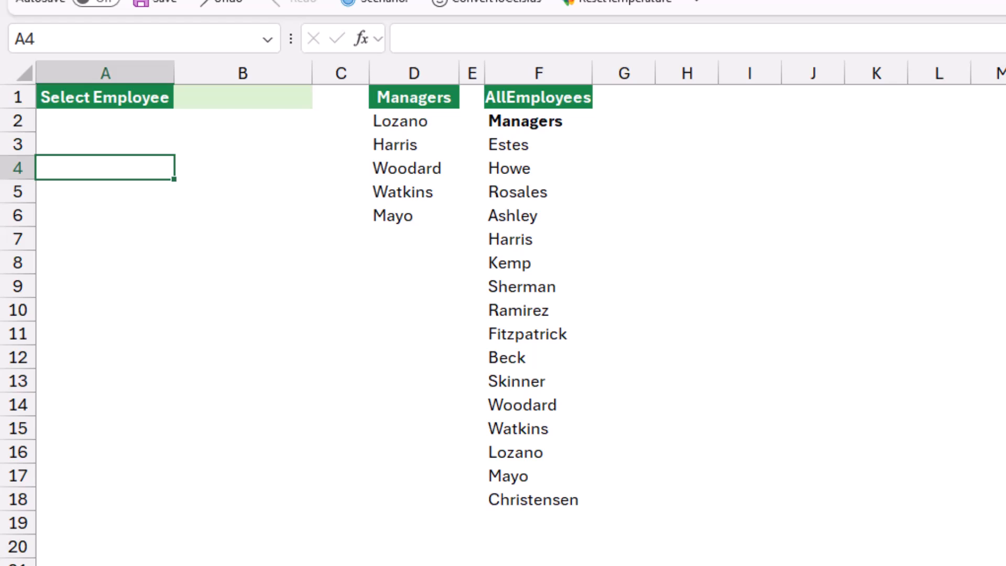
click(105, 333)
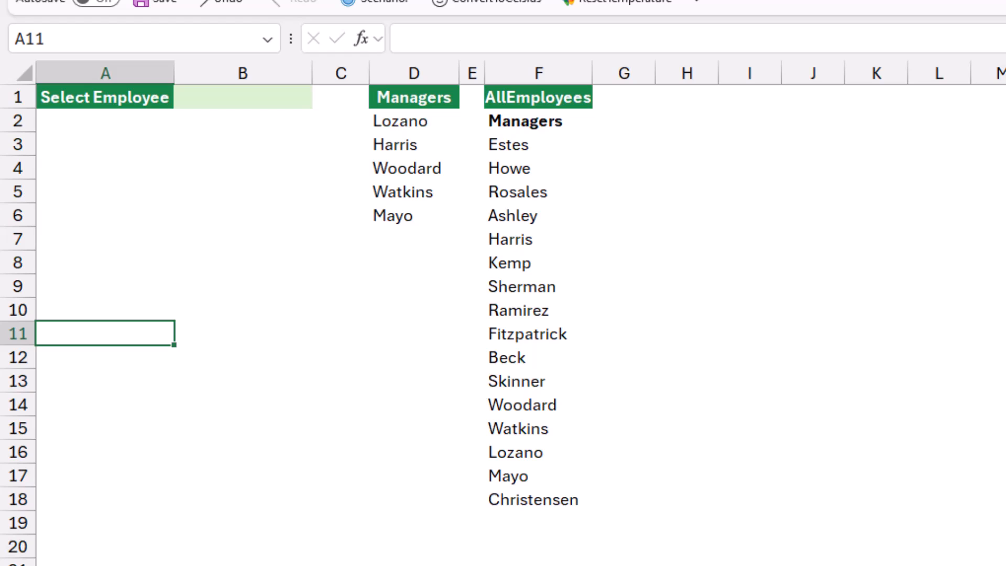
- Type =IF(B1="Managers", into cell A11
text(=)
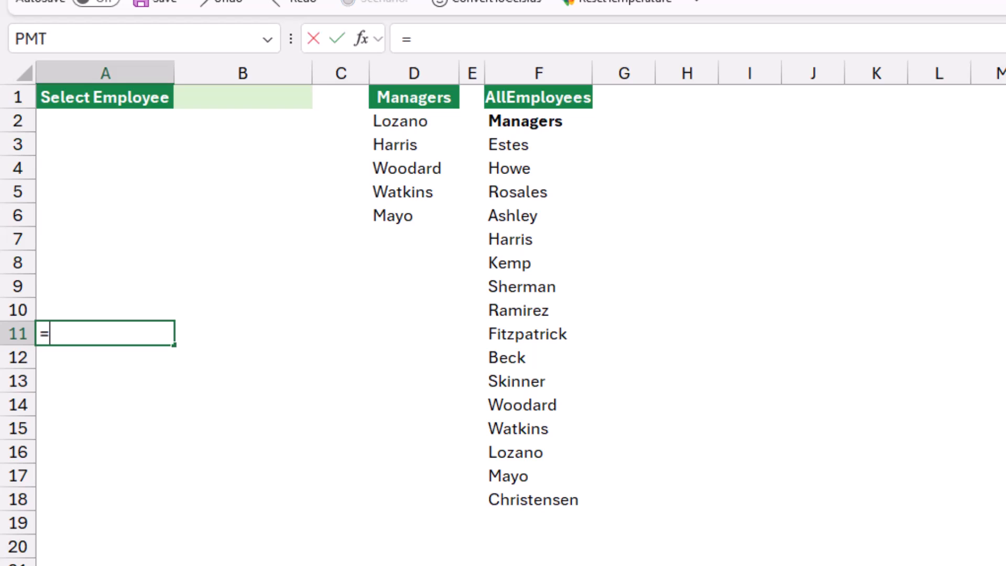
text(IF(B1=)
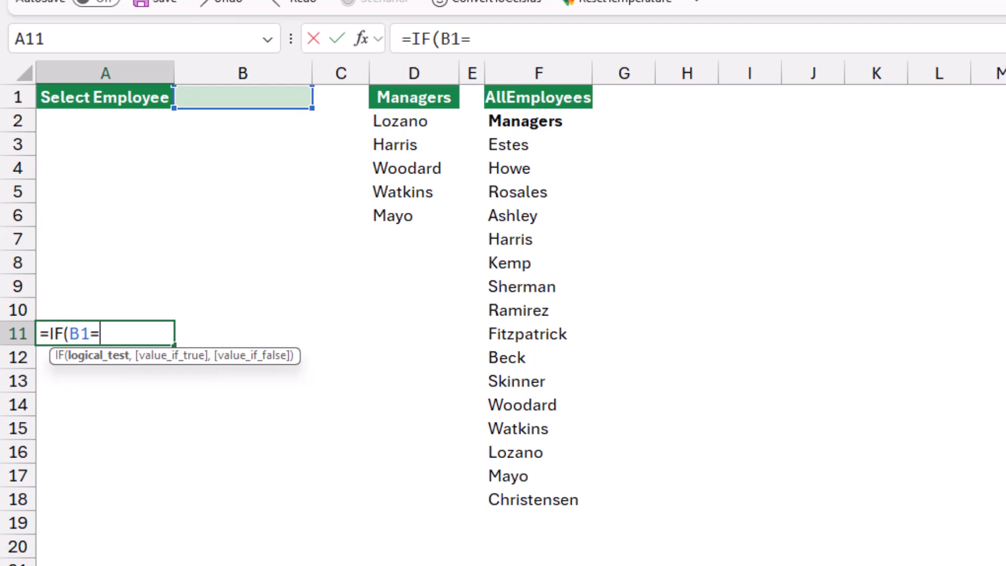
text(")
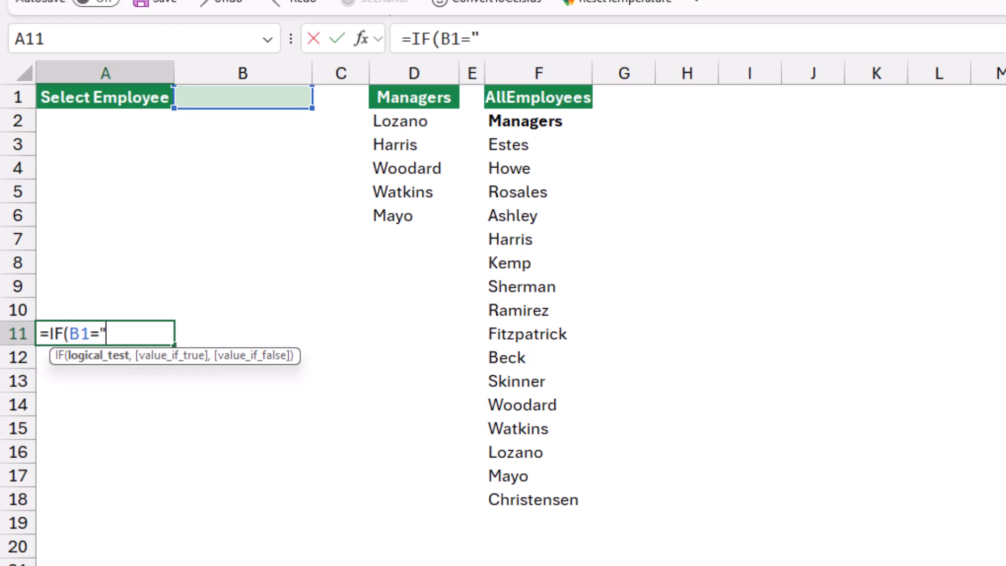
text(Manag)
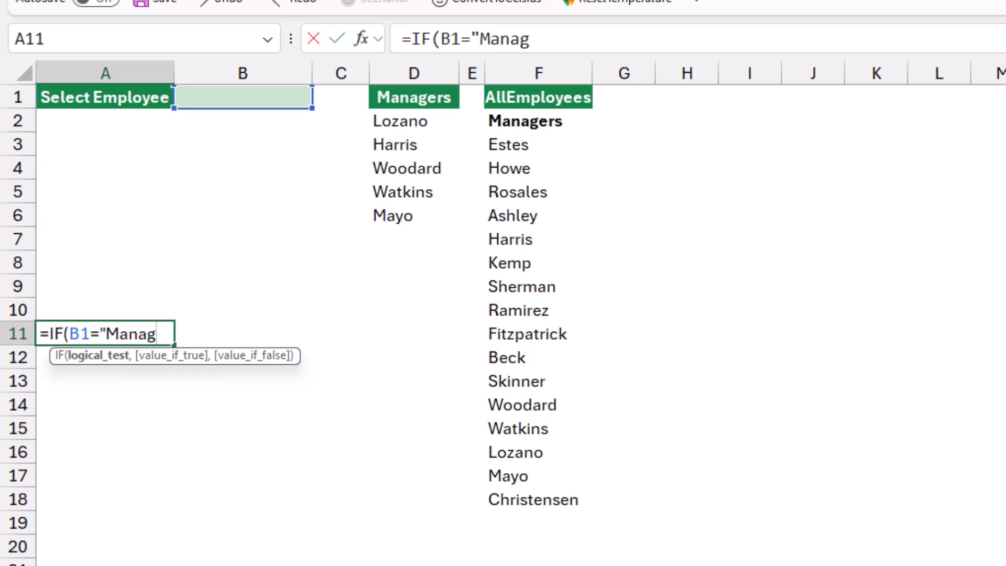
text(ers",)
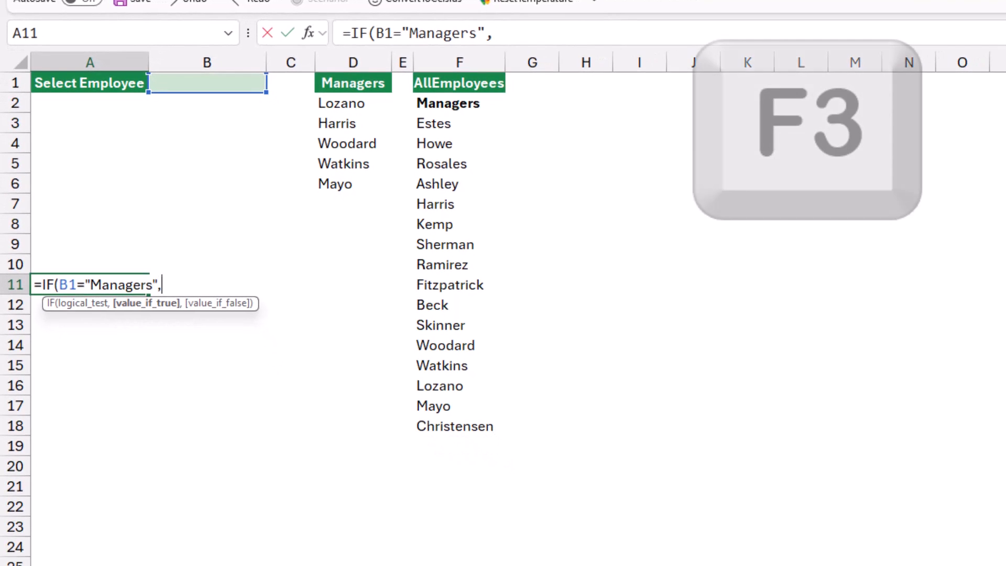
- Complete A11 as =IF(B1="Managers",Managers,AllEmployees) using pasted names, then cancel the entry
key(f3)
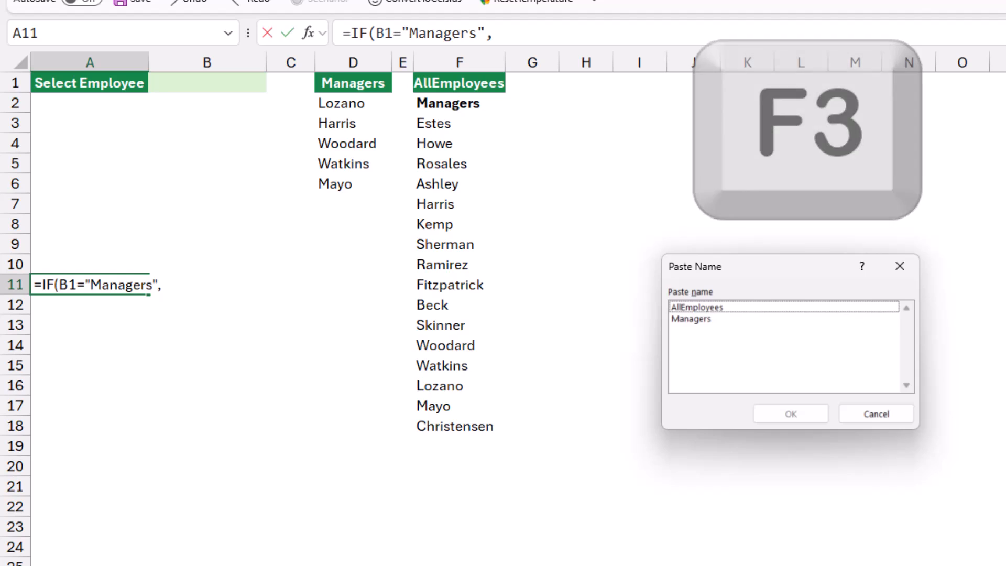
click(790, 413)
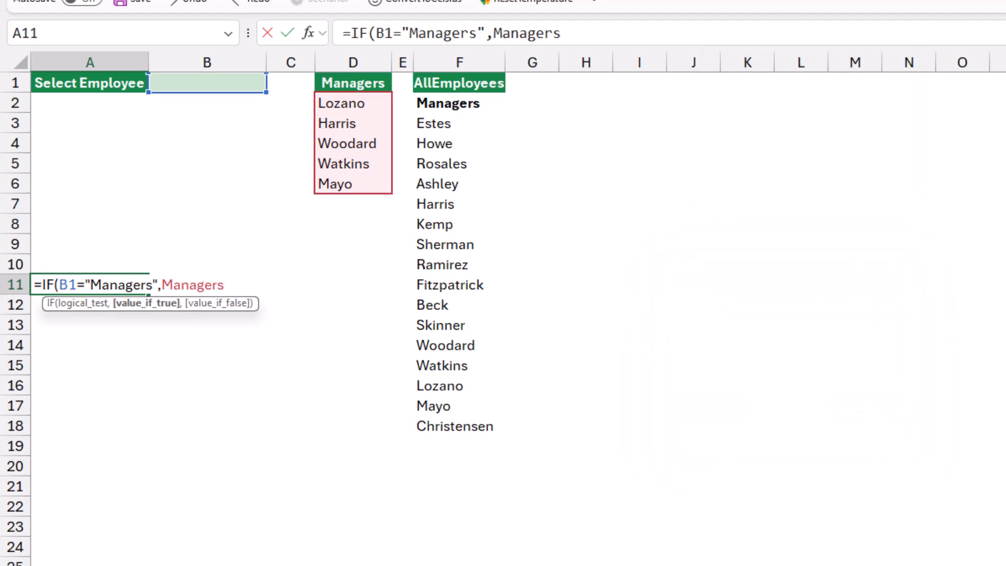
text(,)
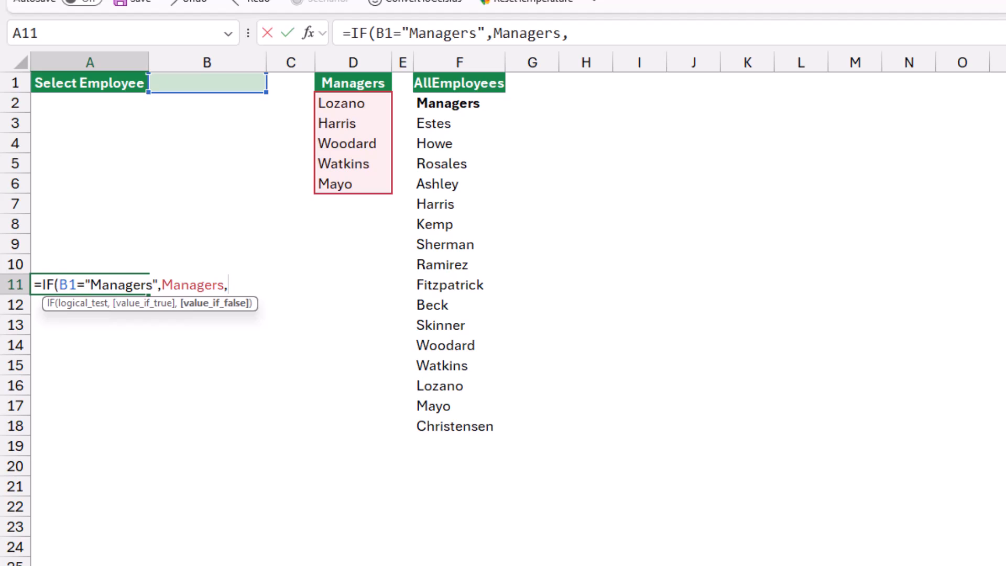
key(f3)
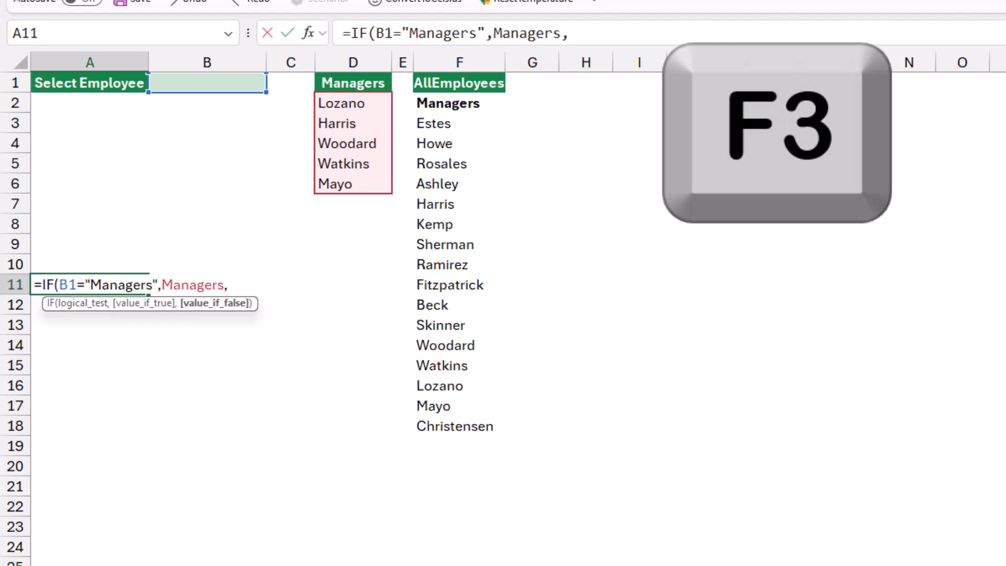
key(f3)
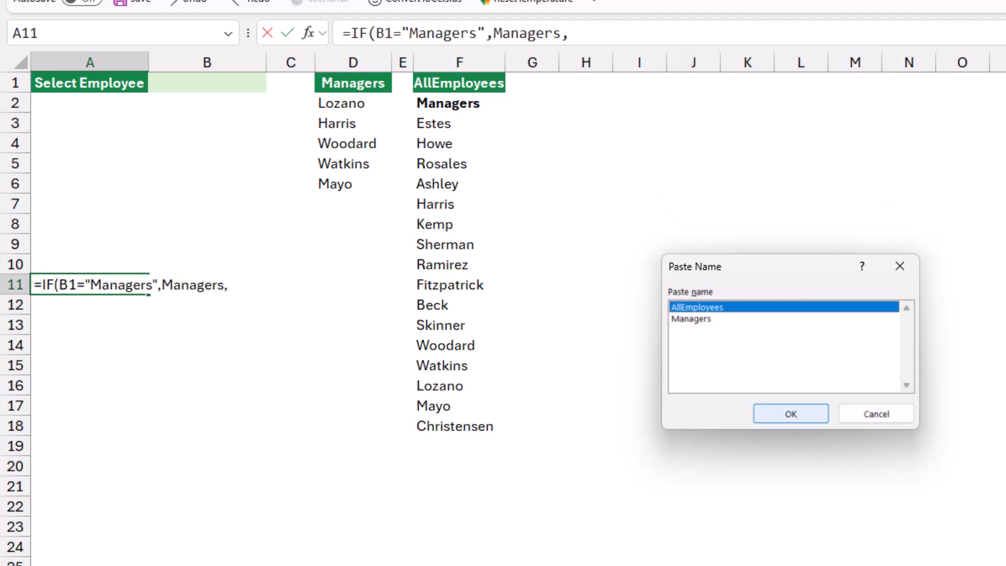
click(791, 414)
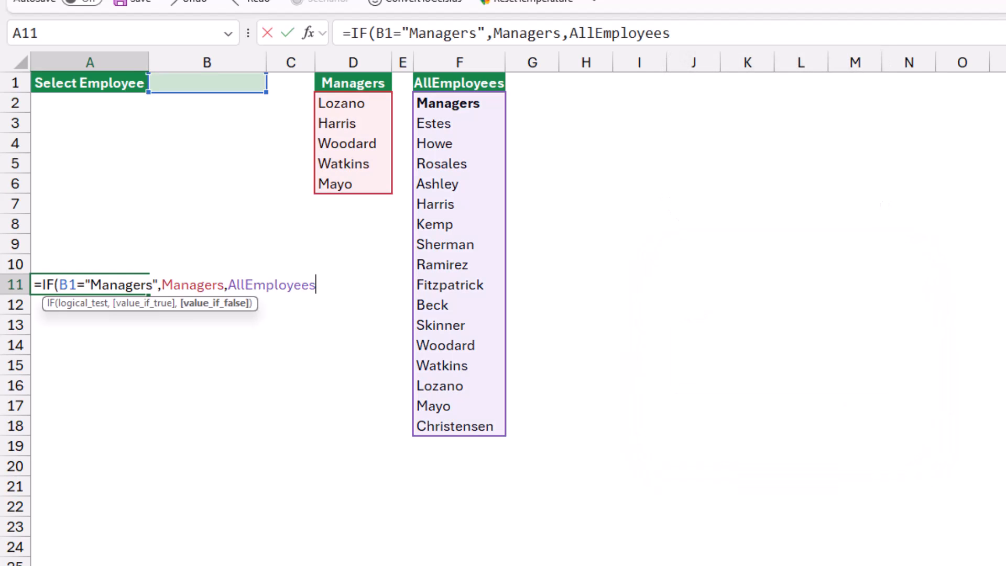
text())
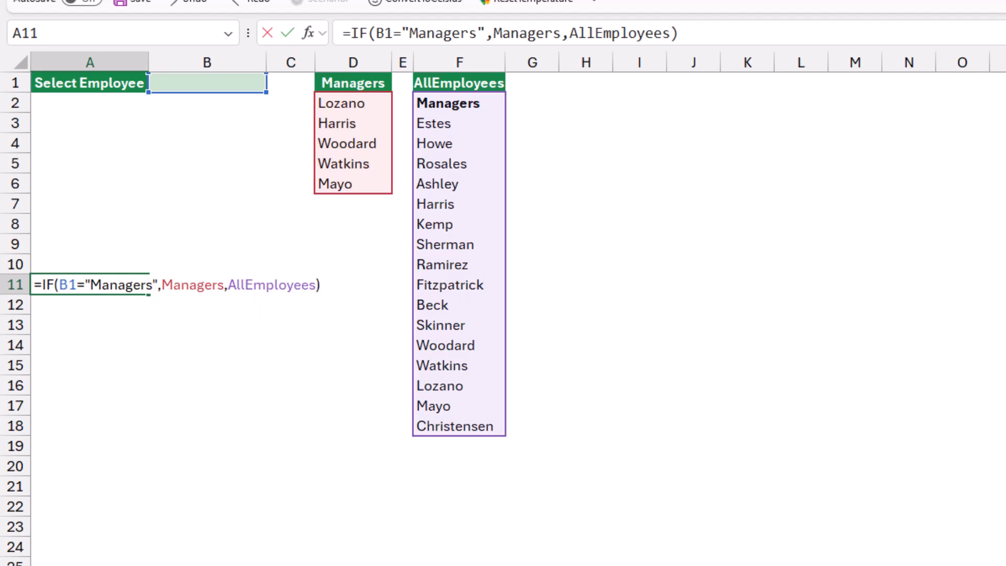
click(506, 33)
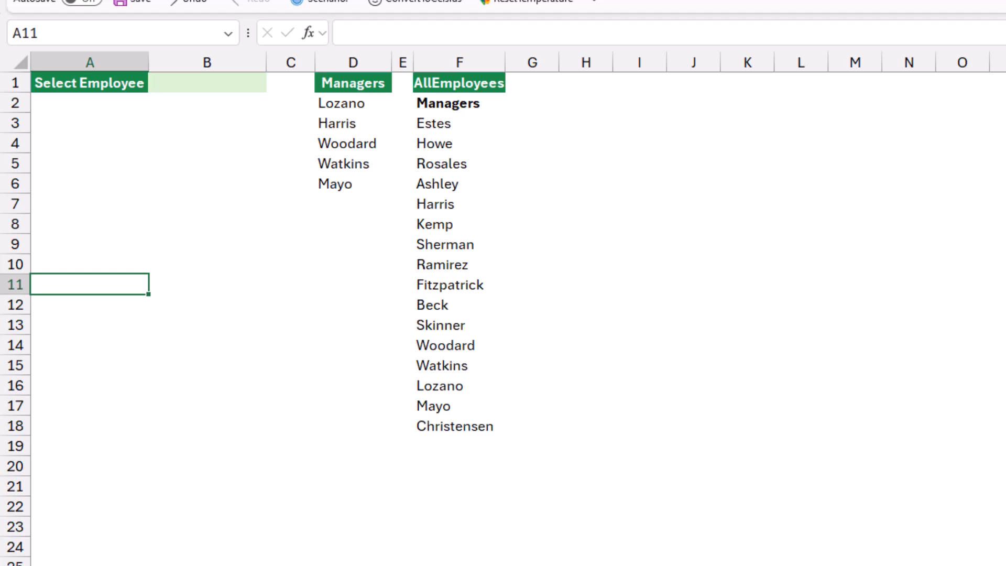
- Add list validation to B1 with source =IF(B1="Managers",Managers,AllEmployees)
click(206, 82)
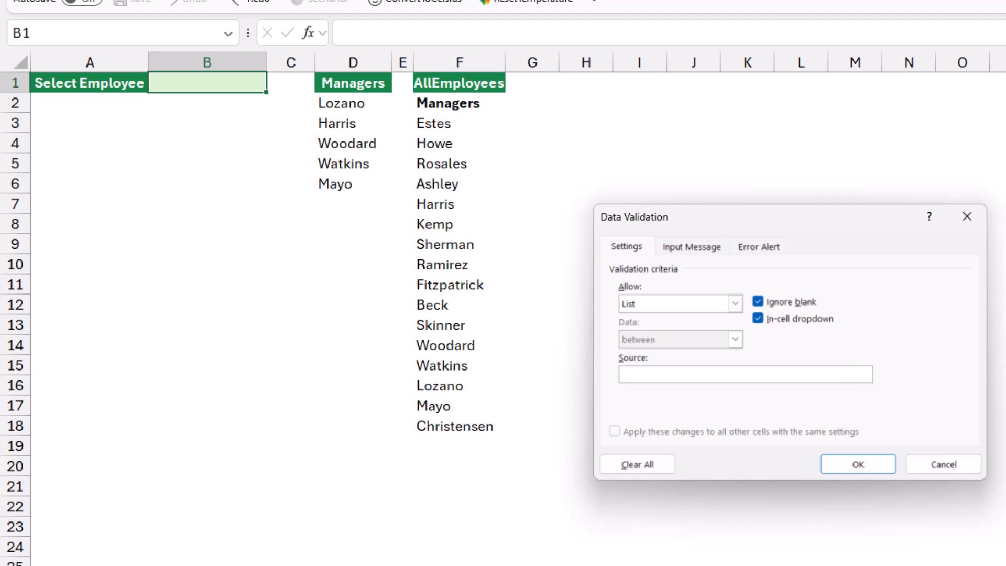
click(744, 374)
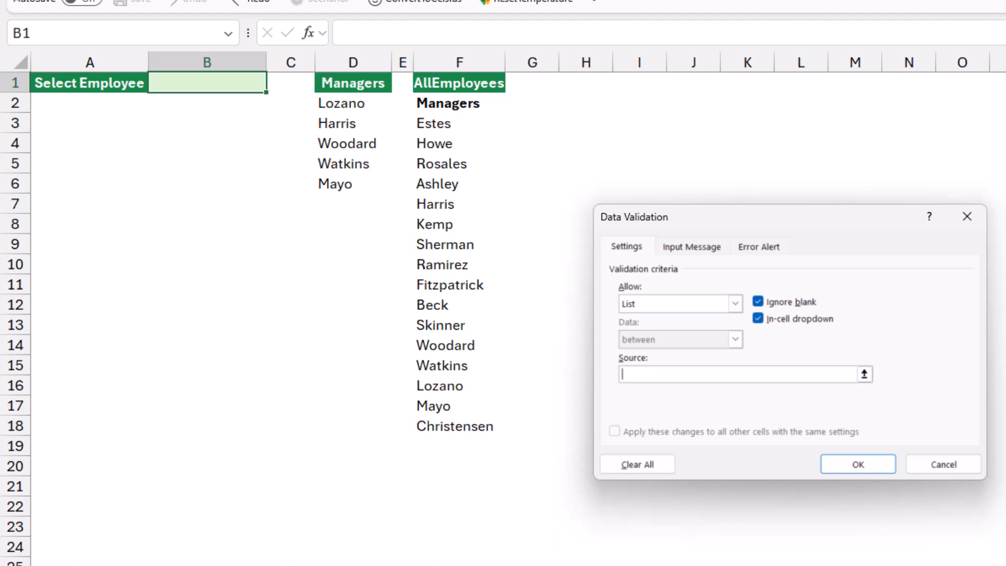
text(=IF(B1="Managers",Managers,AllEmployees))
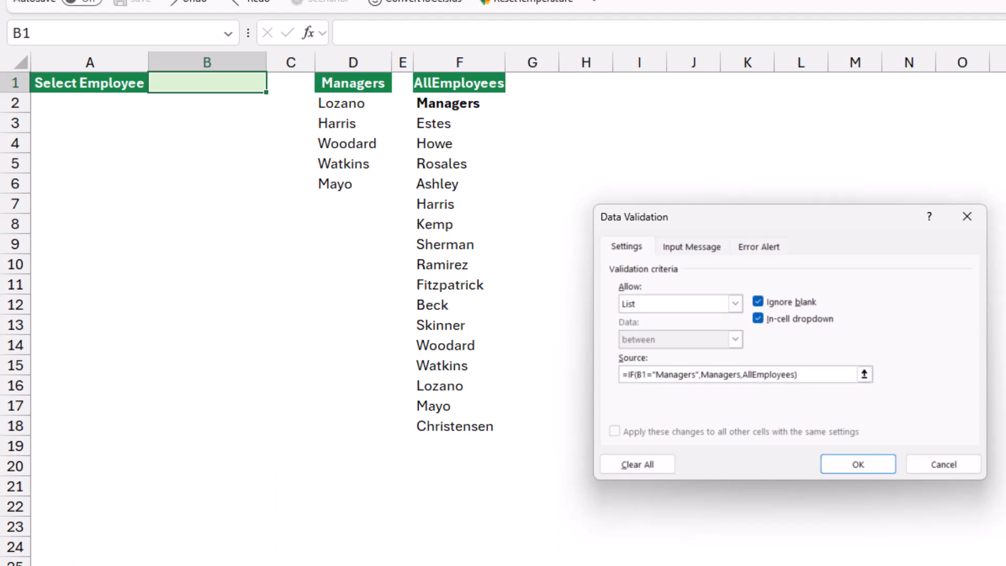
click(857, 463)
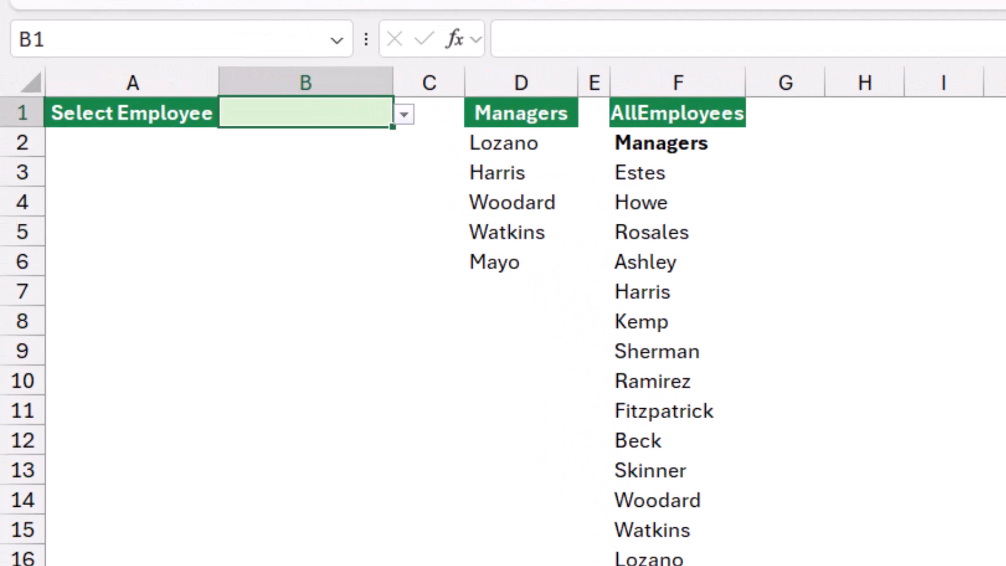
- Pick Fitzpatrick, Howe and Managers from B1's list, then retype Managers into B1
click(403, 114)
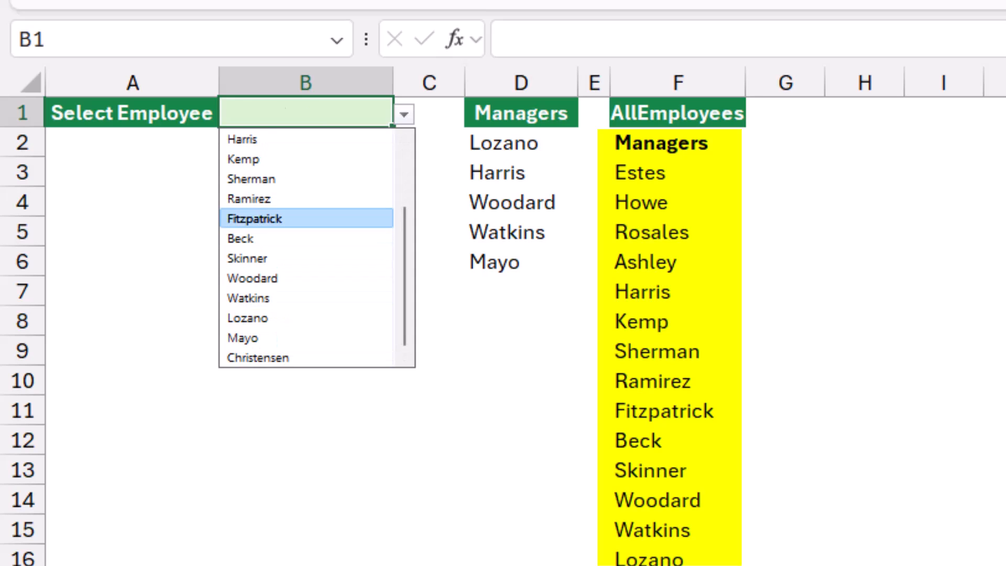
click(255, 218)
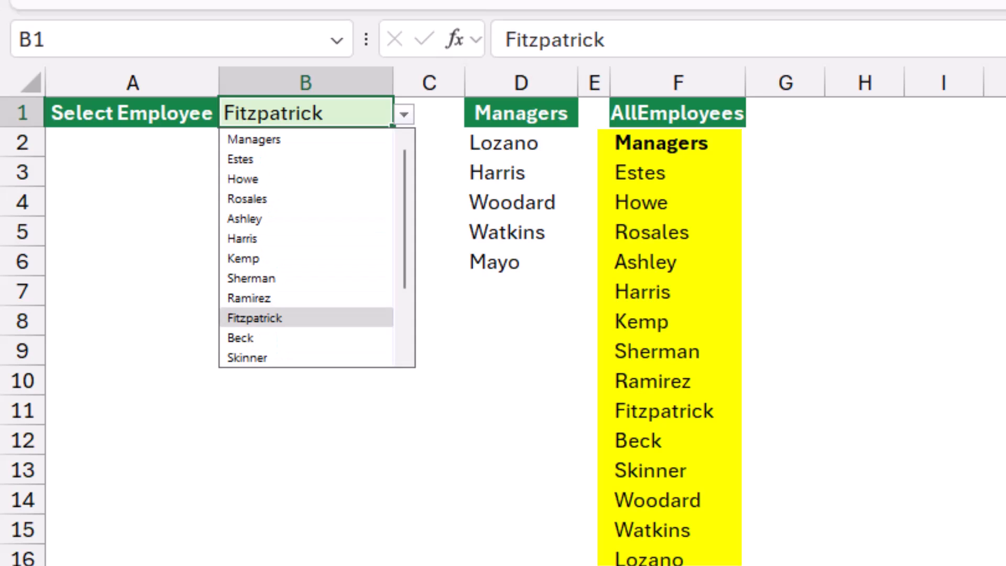
click(243, 179)
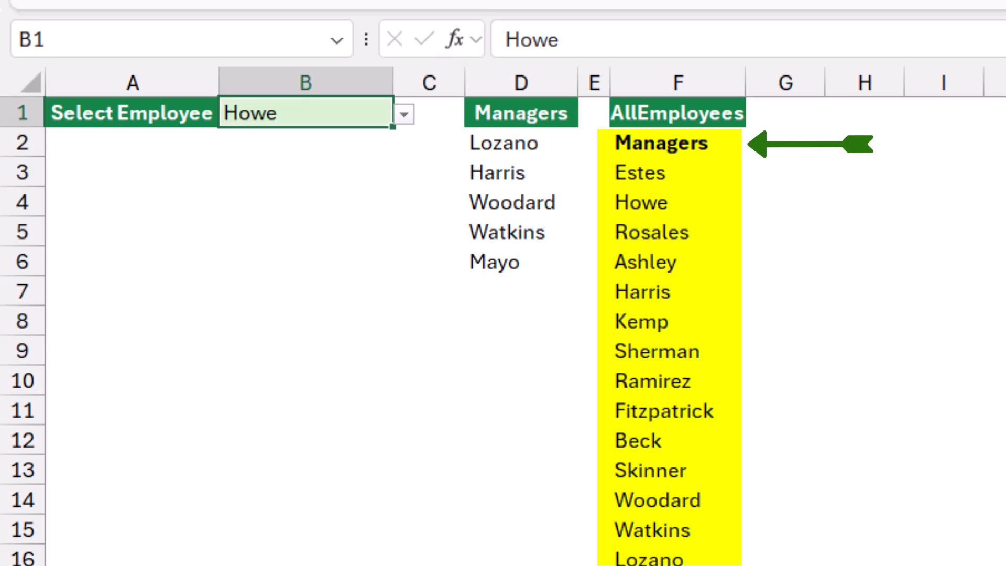
click(404, 114)
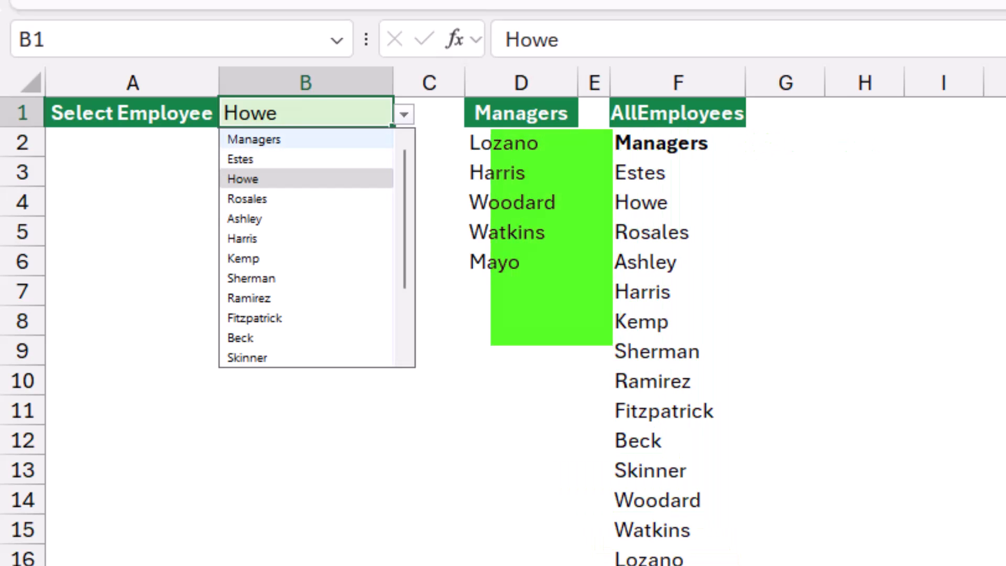
click(254, 138)
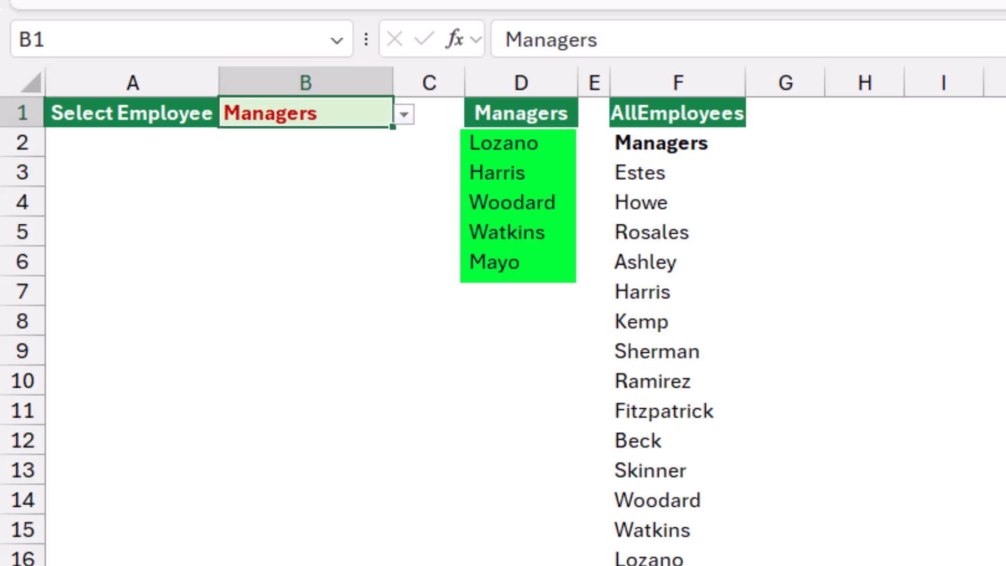
click(404, 114)
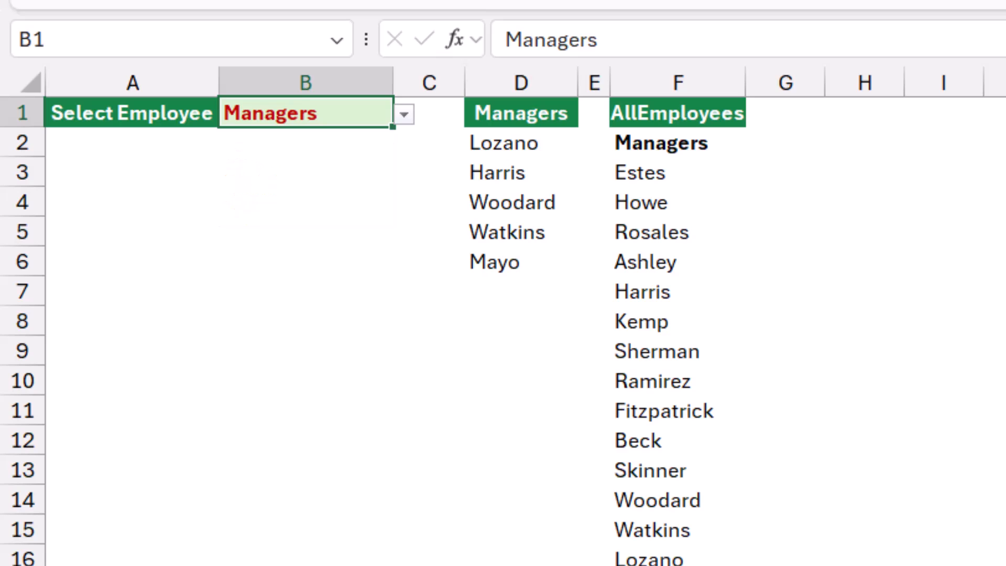
key(Delete)
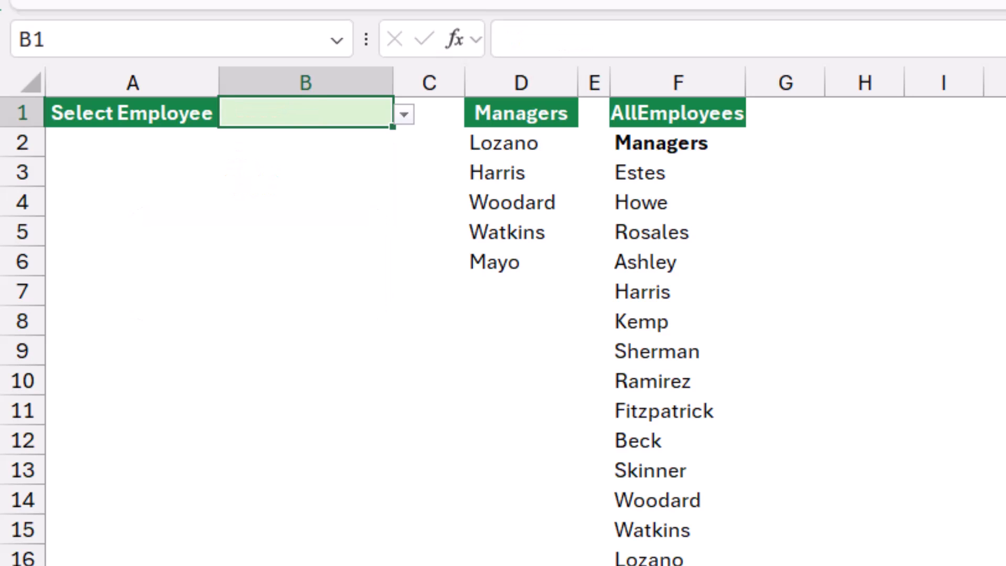
text(Managers)
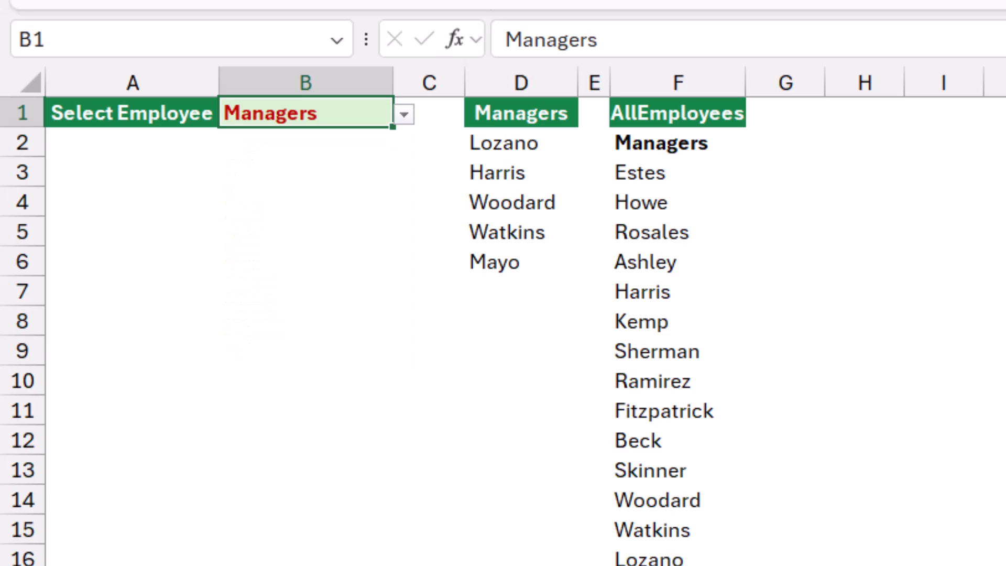